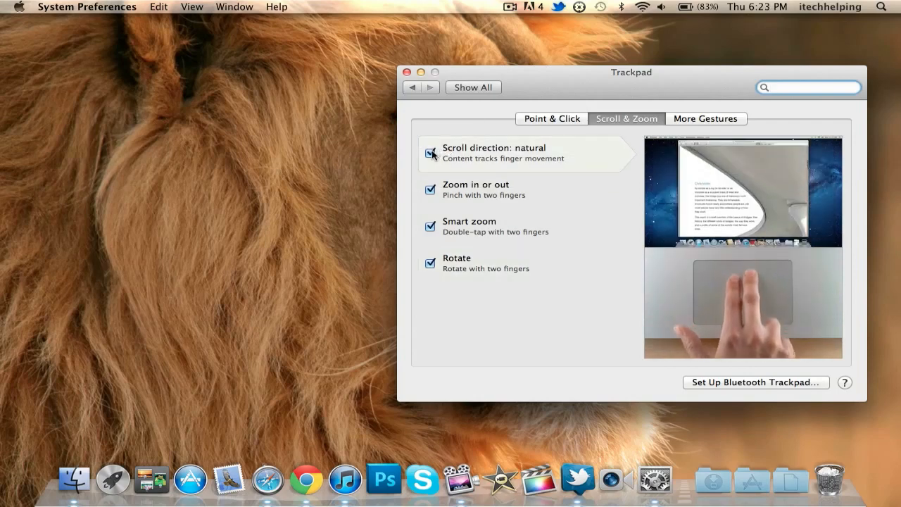
Toggle the 'Scroll direction: natural' checkbox in Trackpad Scroll & Zoom settings
{"action": "left_click", "coordinate": [430, 153]}
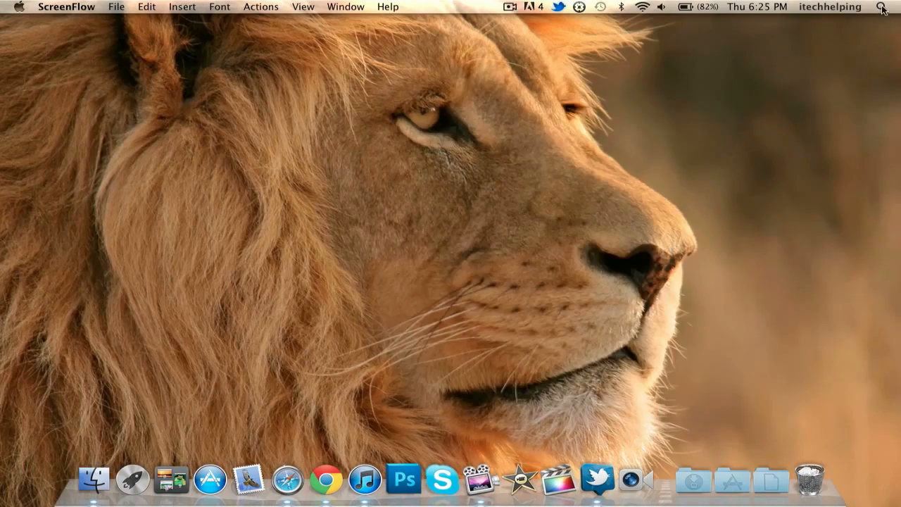
Search Spotlight for 'video' and preview the macosxlion.mov movie result
{"action": "left_click", "coordinate": [882, 6]}
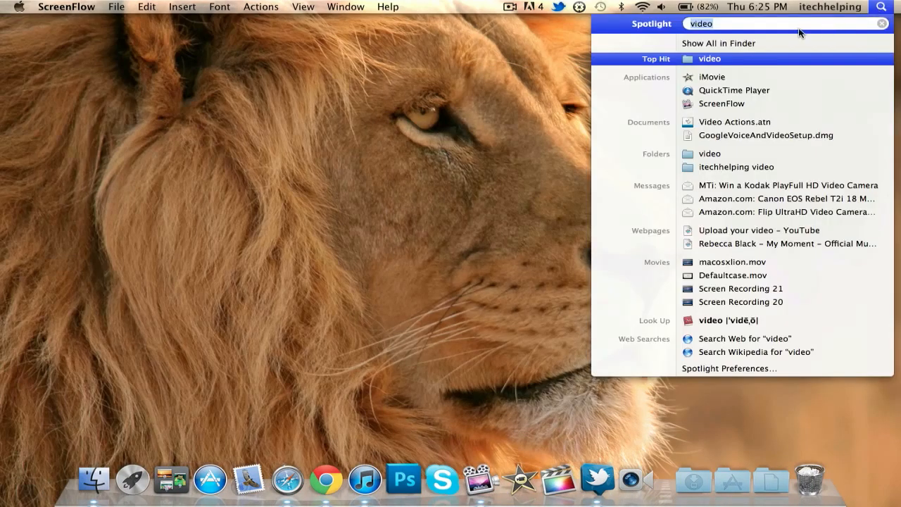
{"action": "mouse_move", "coordinate": [759, 230]}
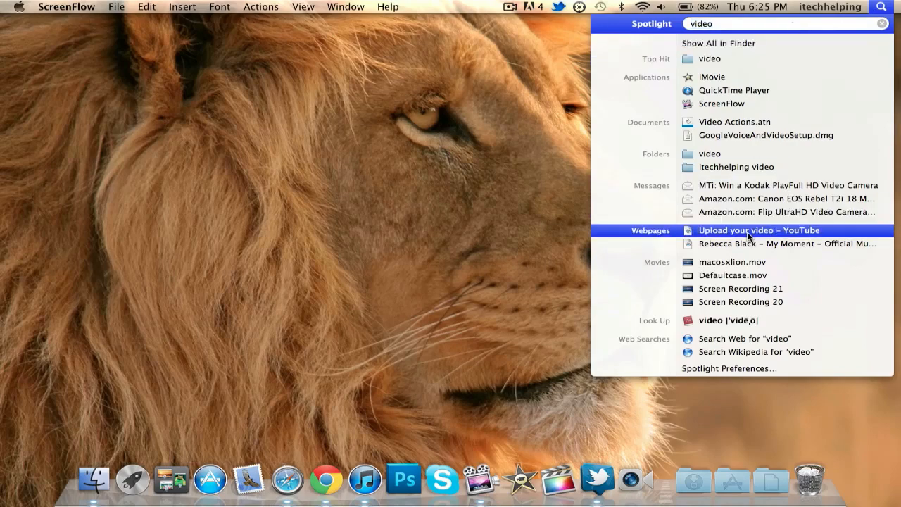
{"action": "mouse_move", "coordinate": [735, 261]}
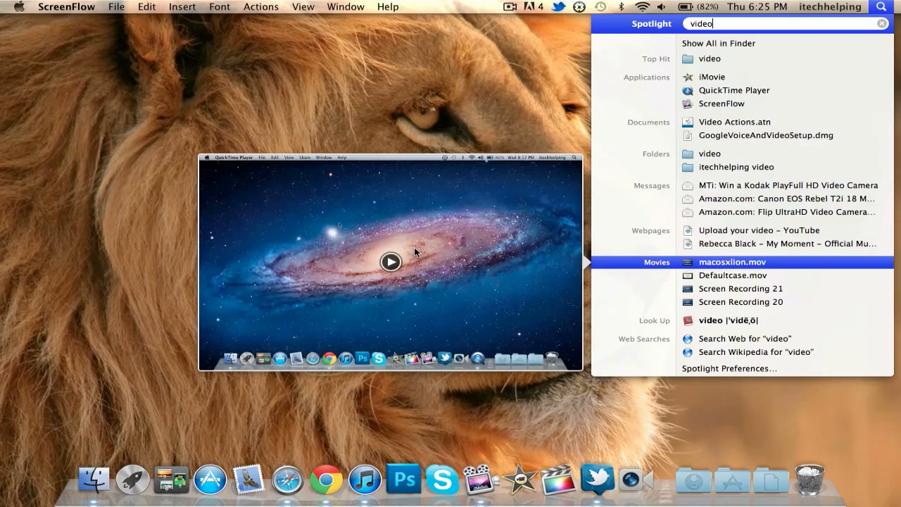
{"action": "mouse_move", "coordinate": [391, 262]}
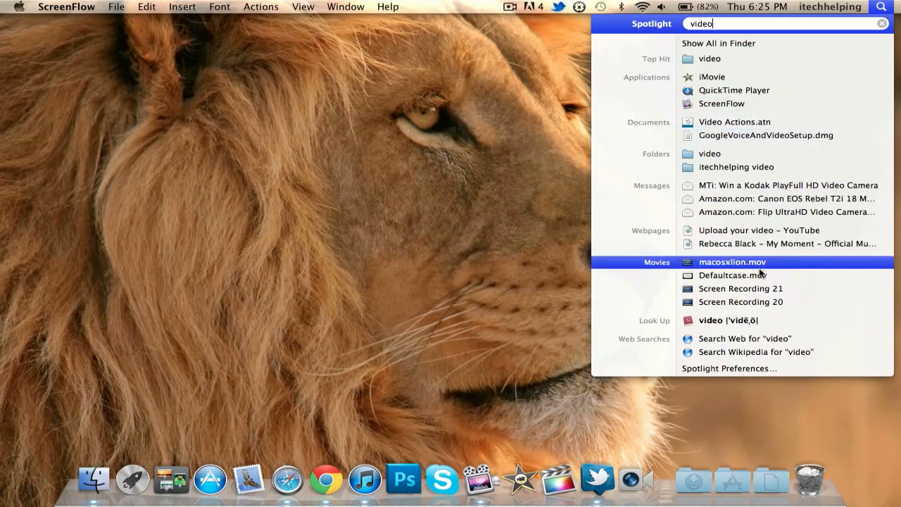
{"action": "left_click_drag", "start_coordinate": [733, 261], "coordinate": [472, 212]}
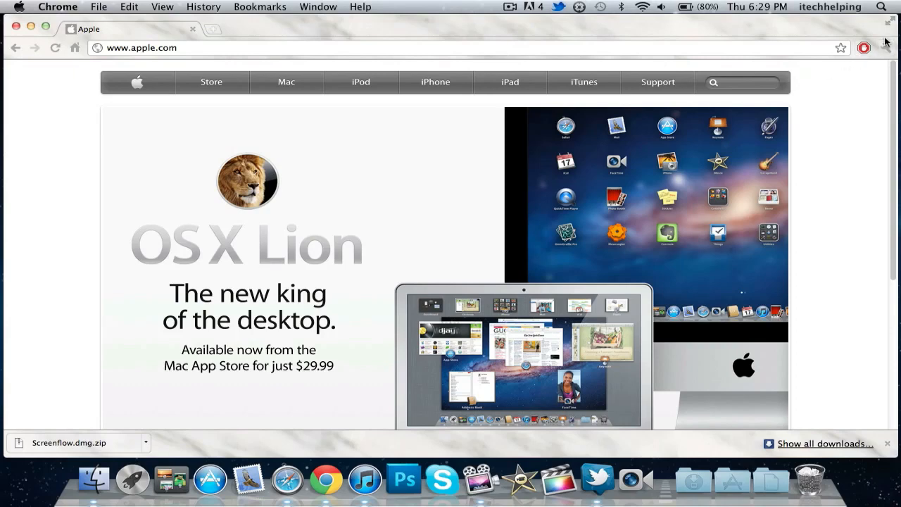
{"action": "mouse_move", "coordinate": [889, 23]}
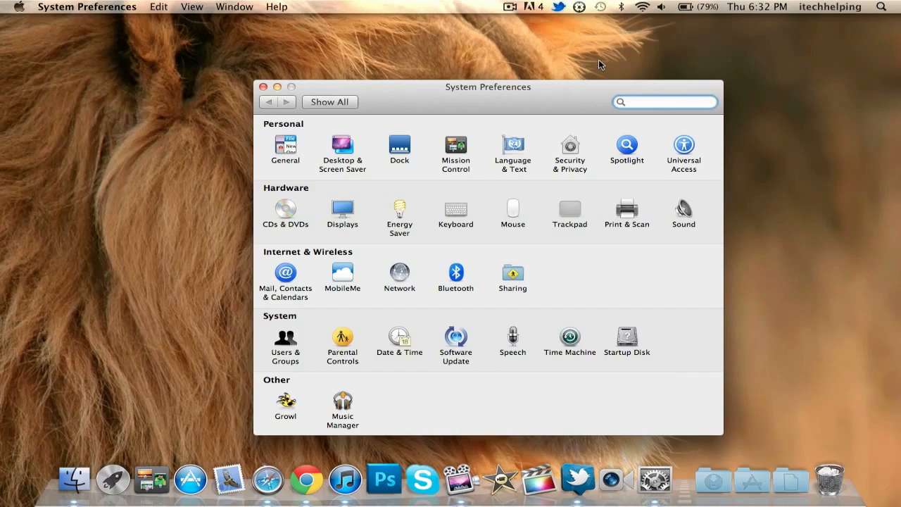
In Language & Text's Text tab, uncheck and recheck 'Correct spelling automatically'
{"action": "left_click", "coordinate": [512, 150]}
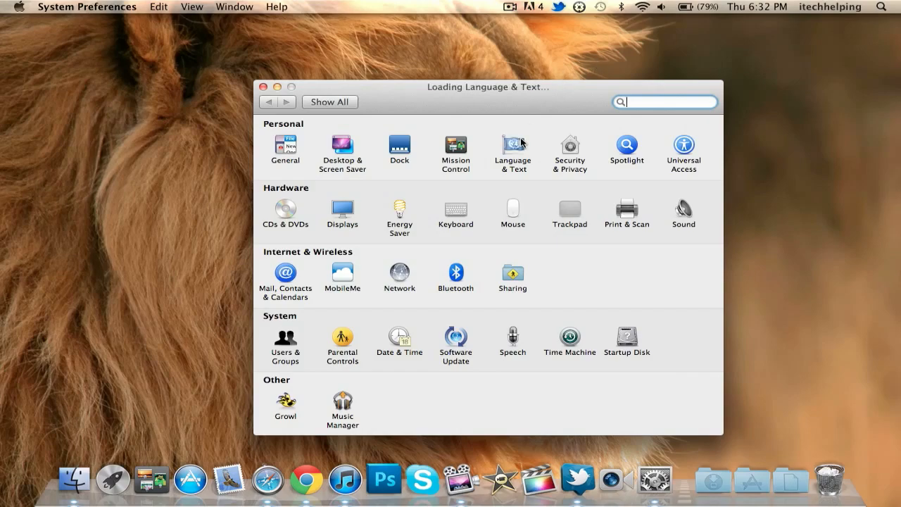
{"action": "left_click", "coordinate": [513, 148]}
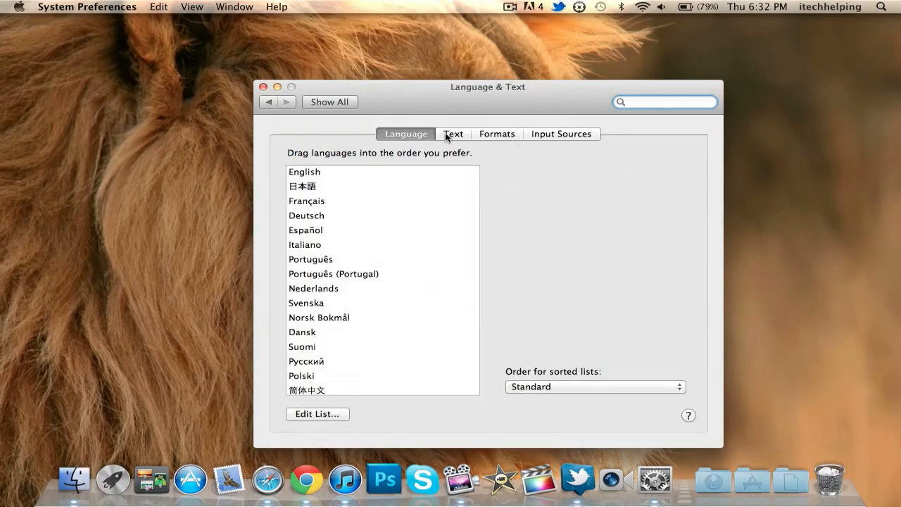
{"action": "left_click", "coordinate": [452, 134]}
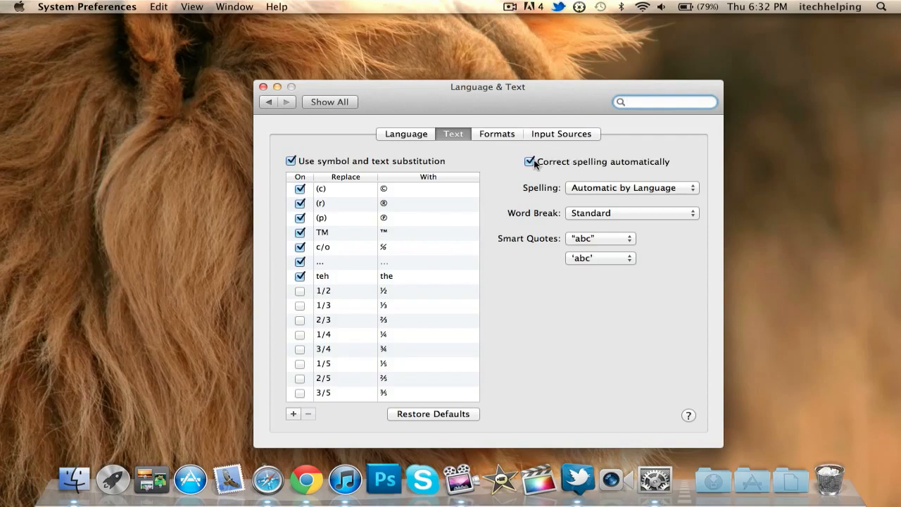
{"action": "left_click", "coordinate": [529, 161]}
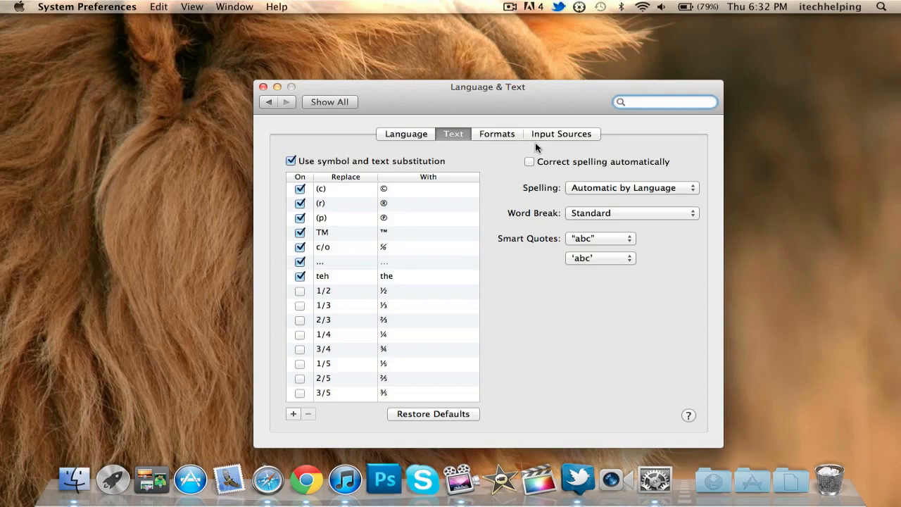
{"action": "left_click", "coordinate": [530, 162]}
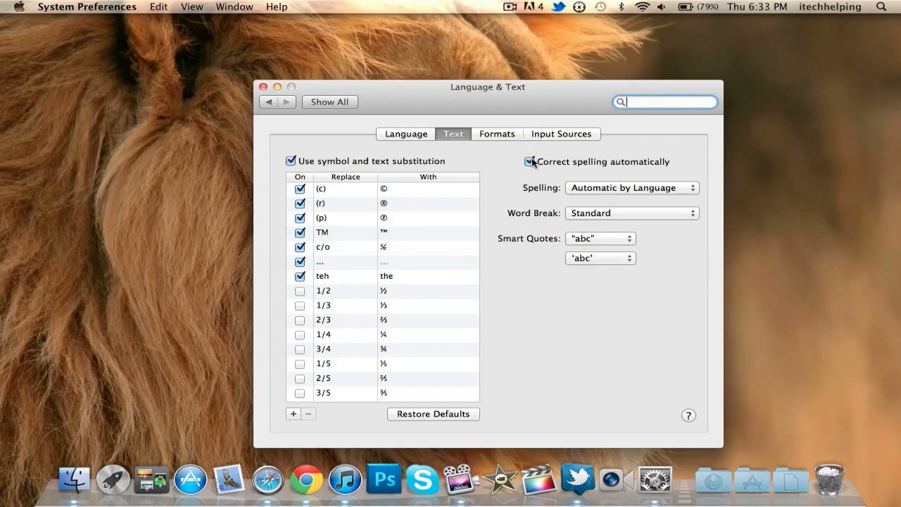
{"action": "left_click", "coordinate": [529, 162]}
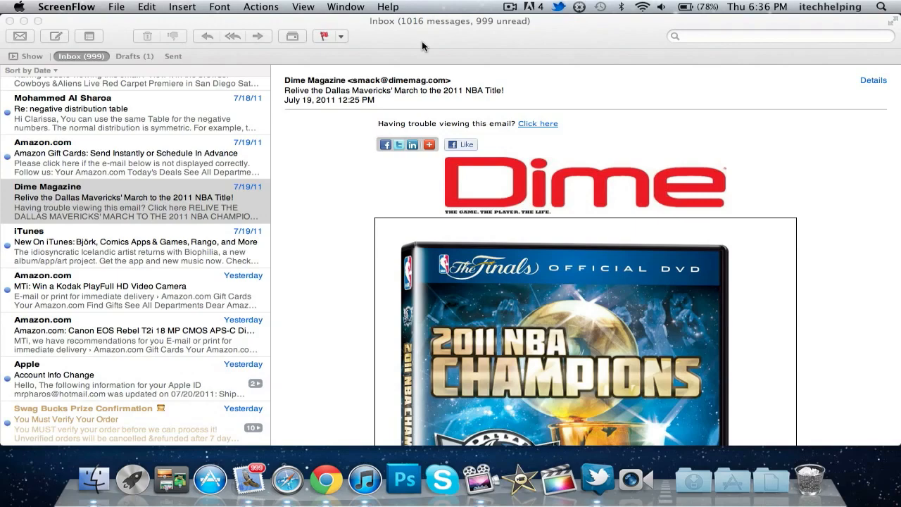
{"action": "mouse_move", "coordinate": [113, 21]}
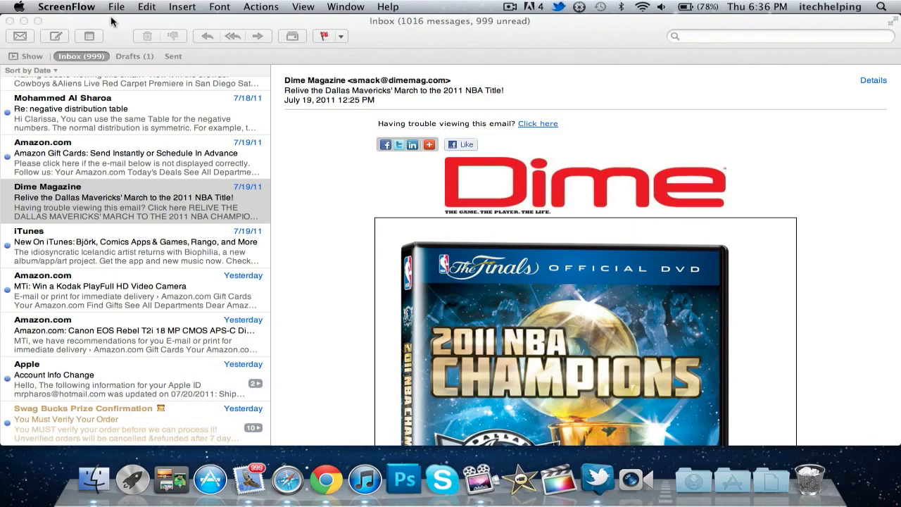
Show the Viewing pane of Mail's Preferences
{"action": "left_click", "coordinate": [47, 7]}
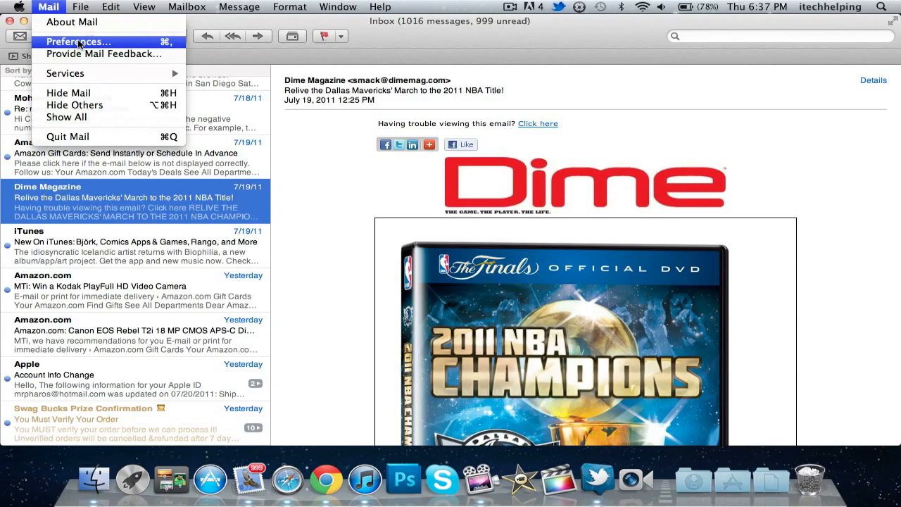
{"action": "left_click", "coordinate": [77, 41]}
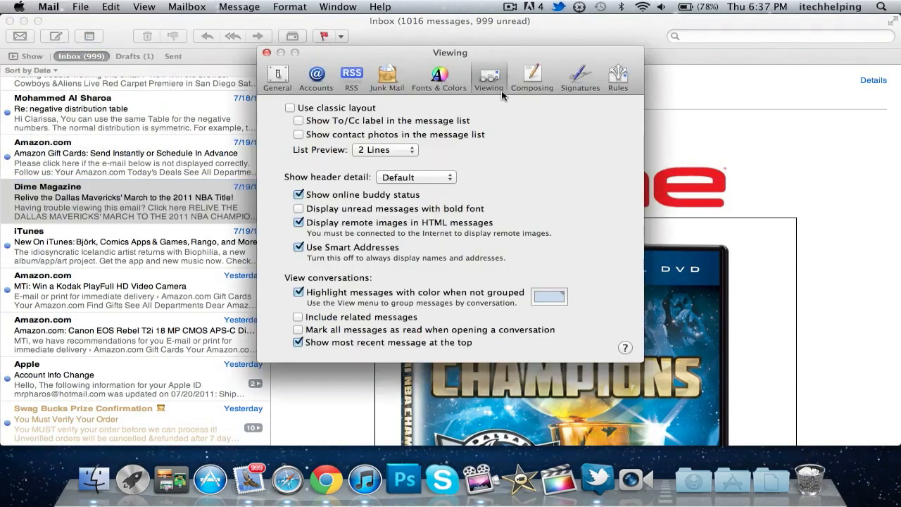
{"action": "left_click", "coordinate": [290, 108]}
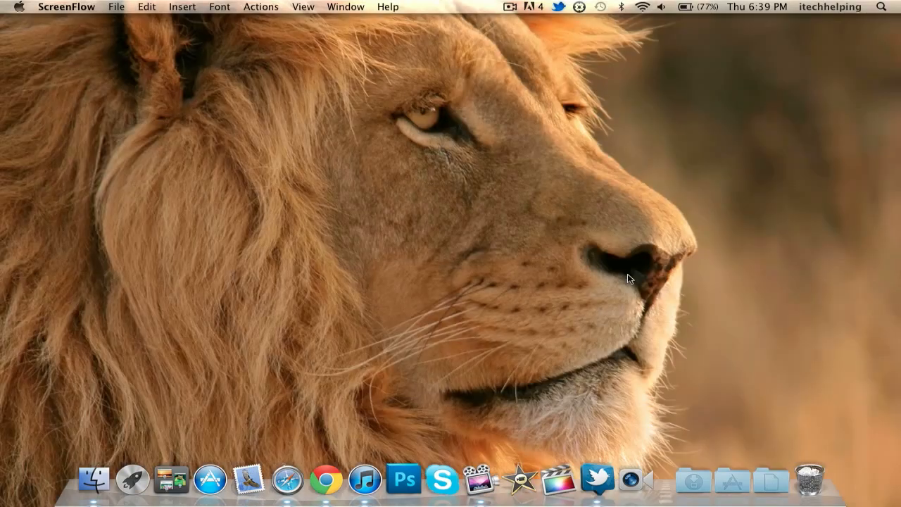
{"action": "mouse_move", "coordinate": [133, 479]}
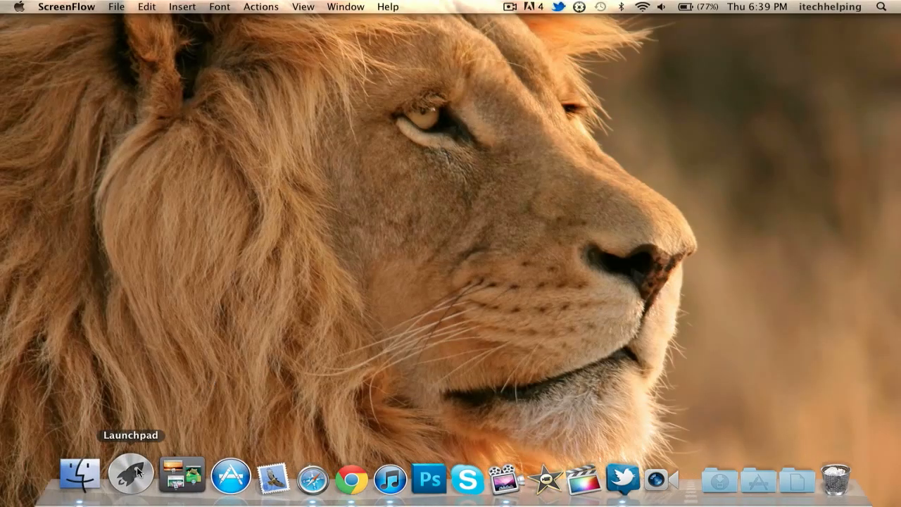
On Launchpad's second page, request deleting the Twitter app to show its confirmation
{"action": "left_click", "coordinate": [130, 477]}
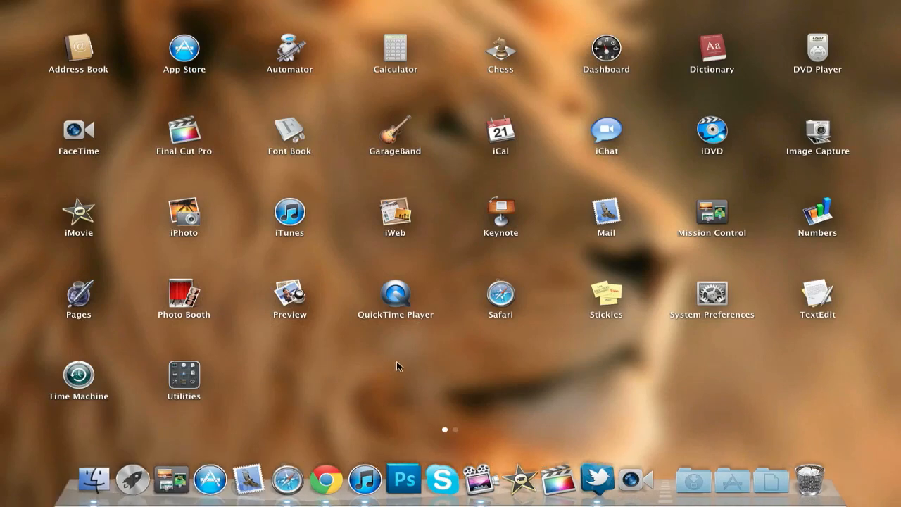
{"action": "mouse_move", "coordinate": [641, 348]}
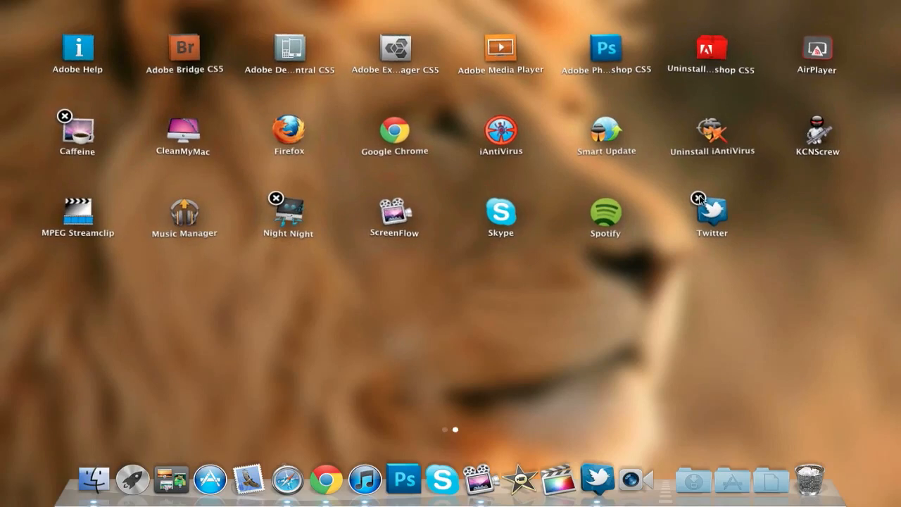
{"action": "left_click", "coordinate": [699, 197]}
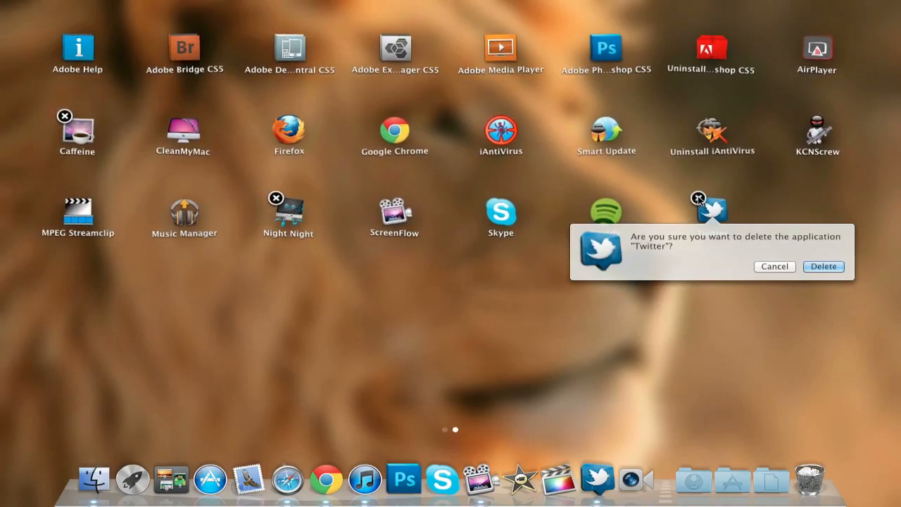
{"action": "mouse_move", "coordinate": [640, 177]}
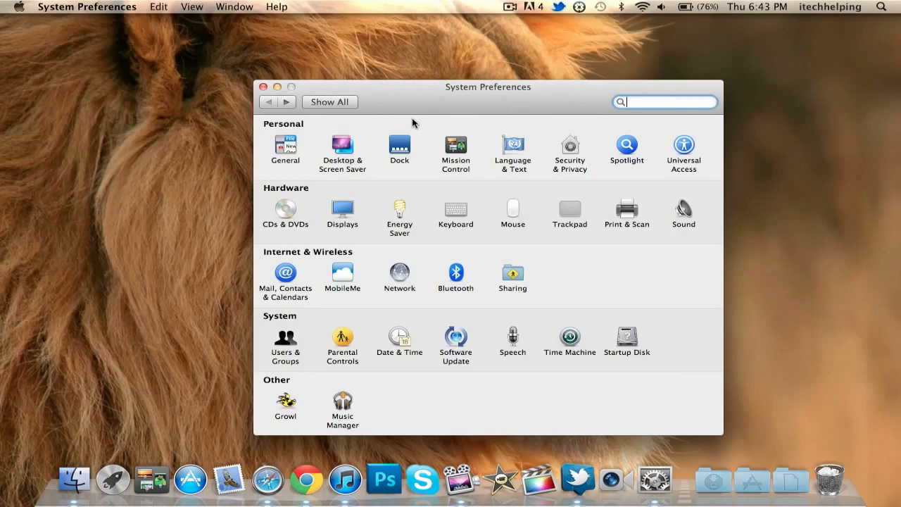
{"action": "mouse_move", "coordinate": [399, 138]}
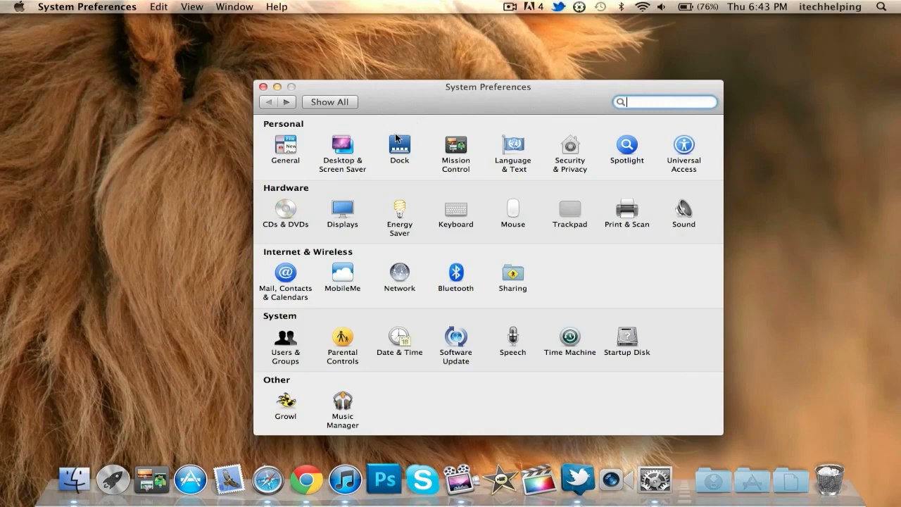
{"action": "mouse_move", "coordinate": [364, 149]}
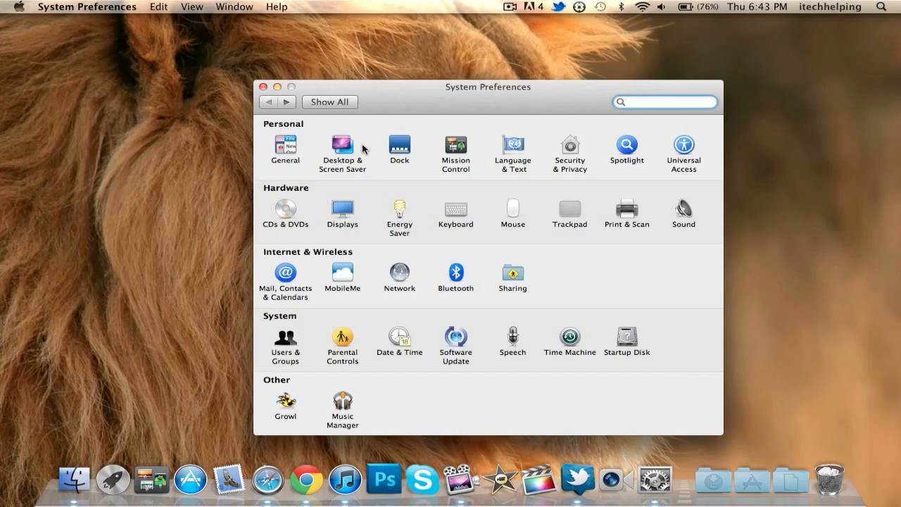
Test the iTunes Artwork screen saver from Desktop & Screen Saver settings
{"action": "left_click", "coordinate": [343, 145]}
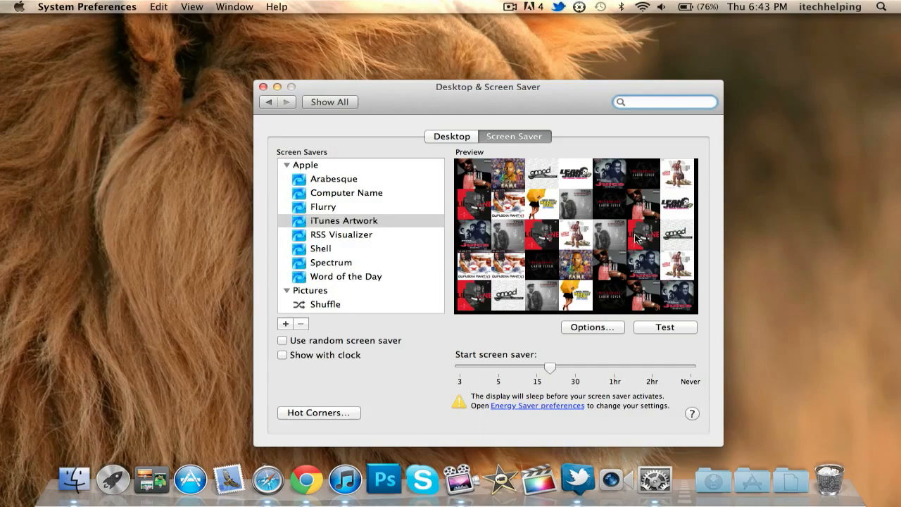
{"action": "left_click", "coordinate": [664, 327]}
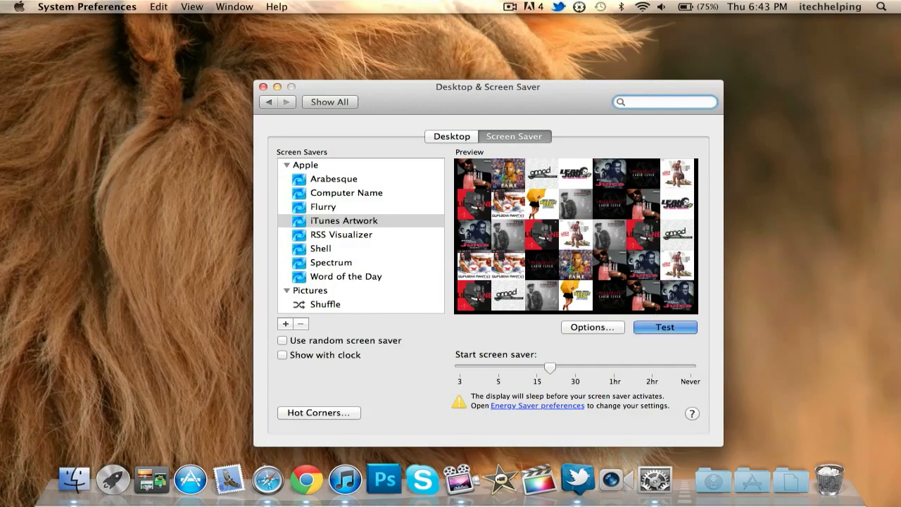
{"action": "left_click", "coordinate": [664, 327]}
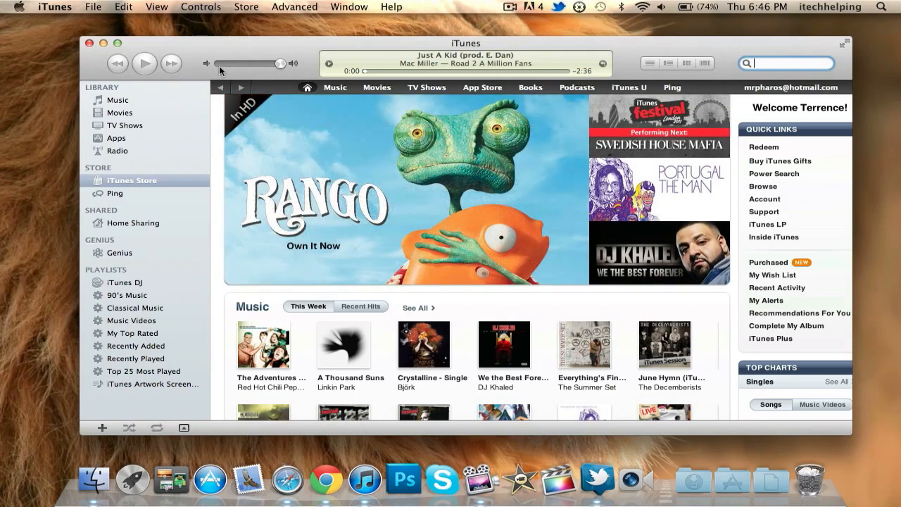
{"action": "mouse_move", "coordinate": [730, 49]}
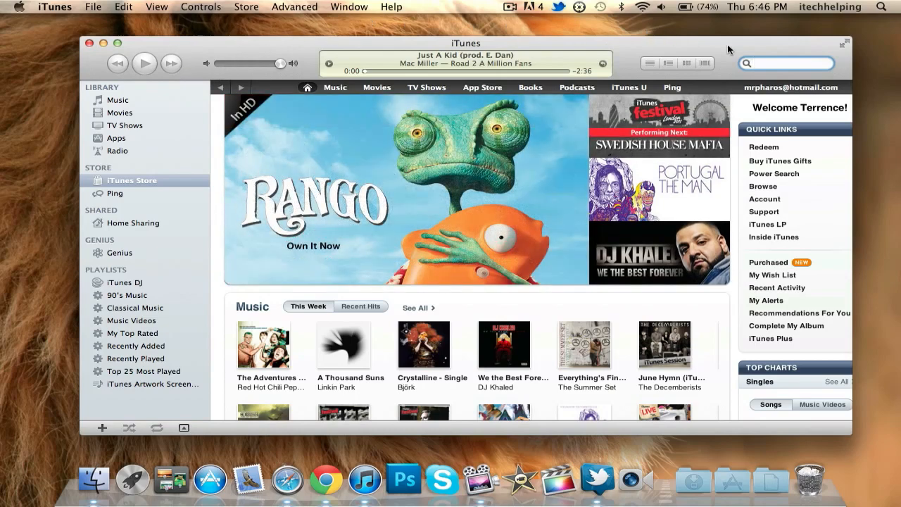